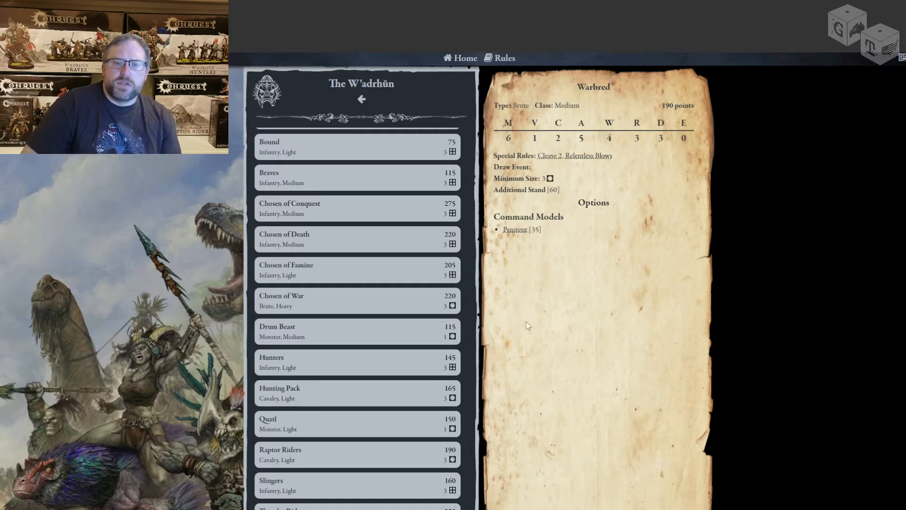
mouse_move(553, 160)
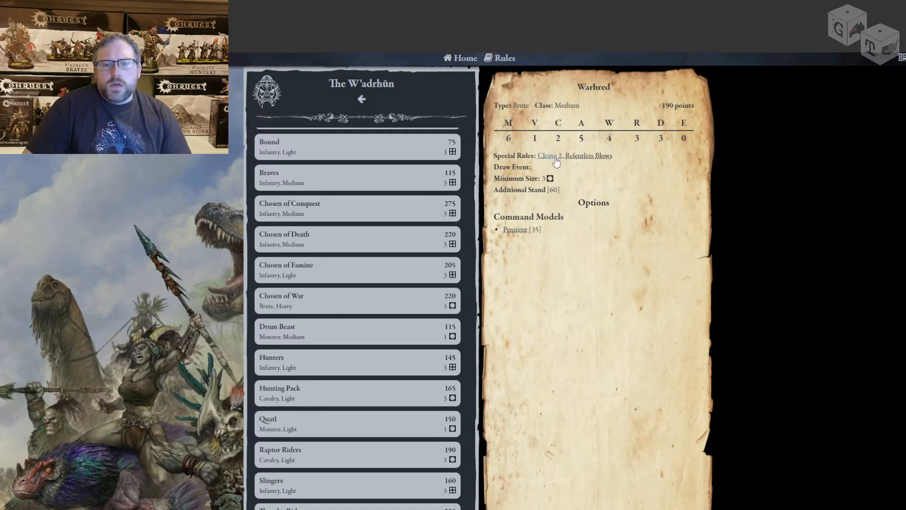
- View and dismiss the Cleave and Relentless Blows rule descriptions on the Warbred card
click(546, 156)
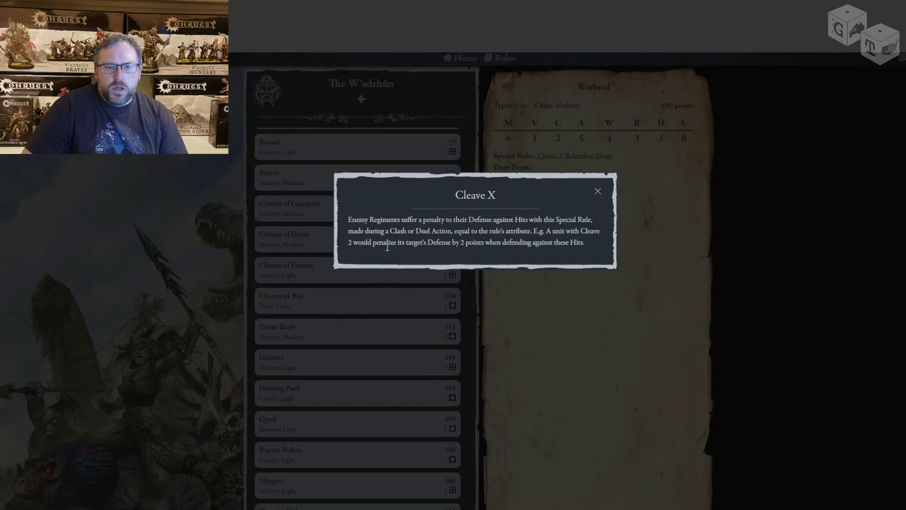
mouse_move(412, 231)
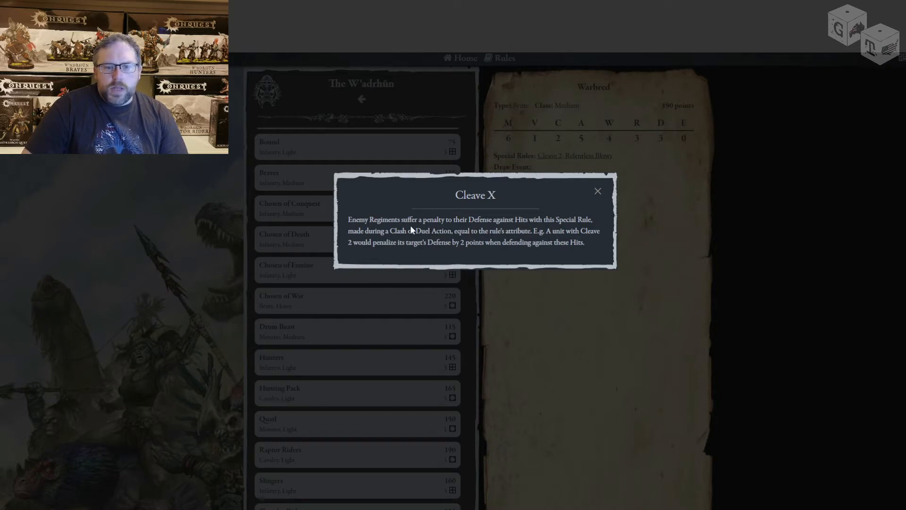
click(598, 191)
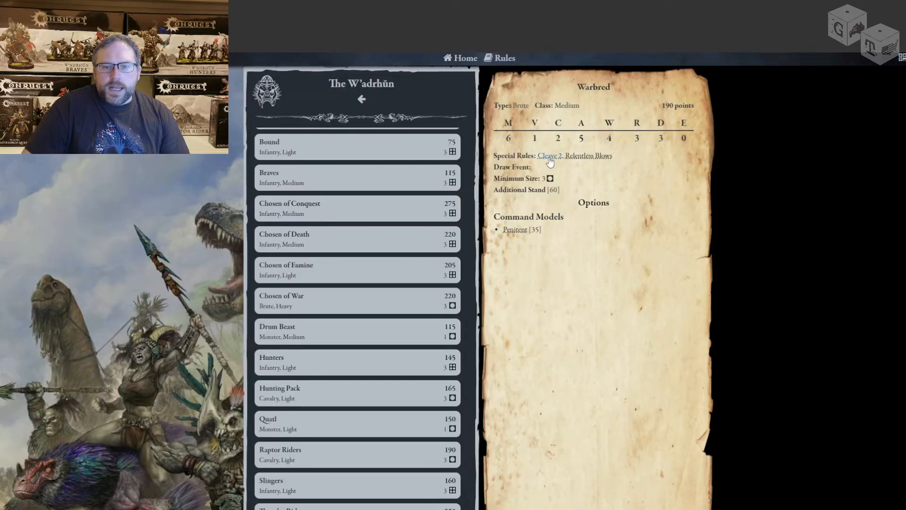
mouse_move(596, 160)
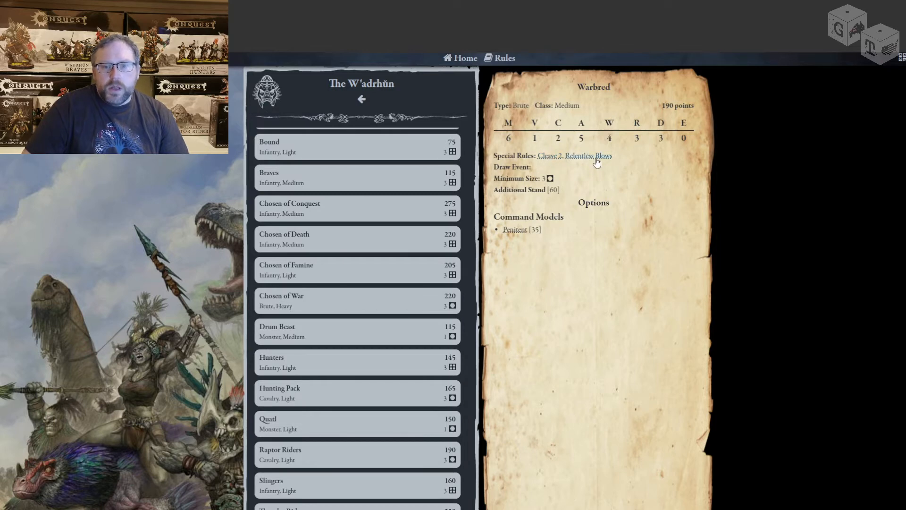
click(585, 155)
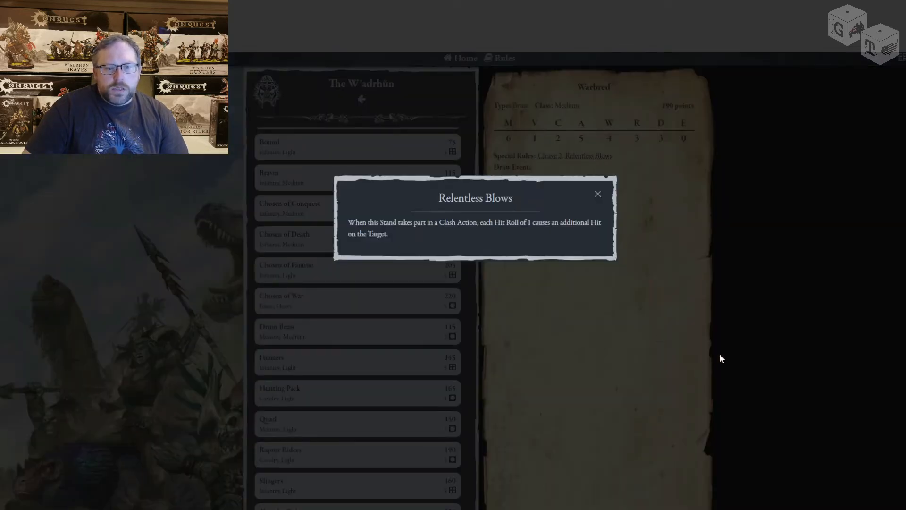
mouse_move(741, 343)
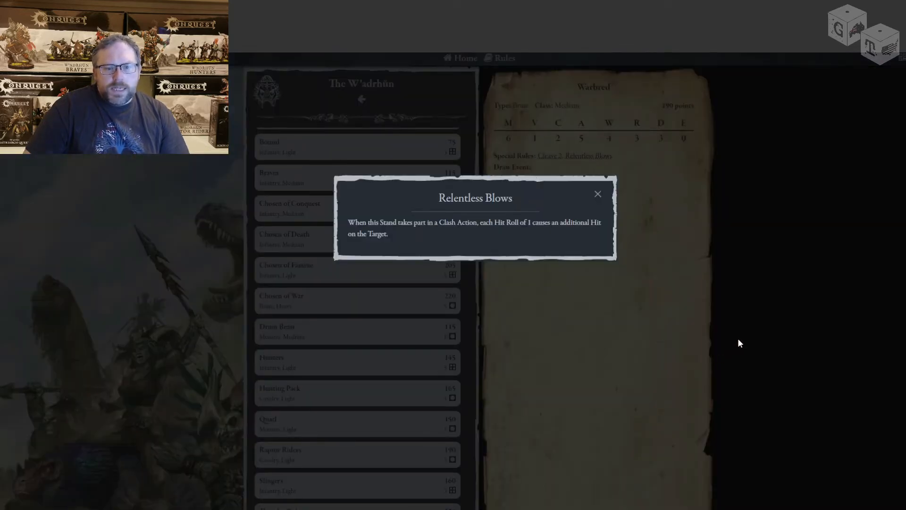
mouse_move(462, 249)
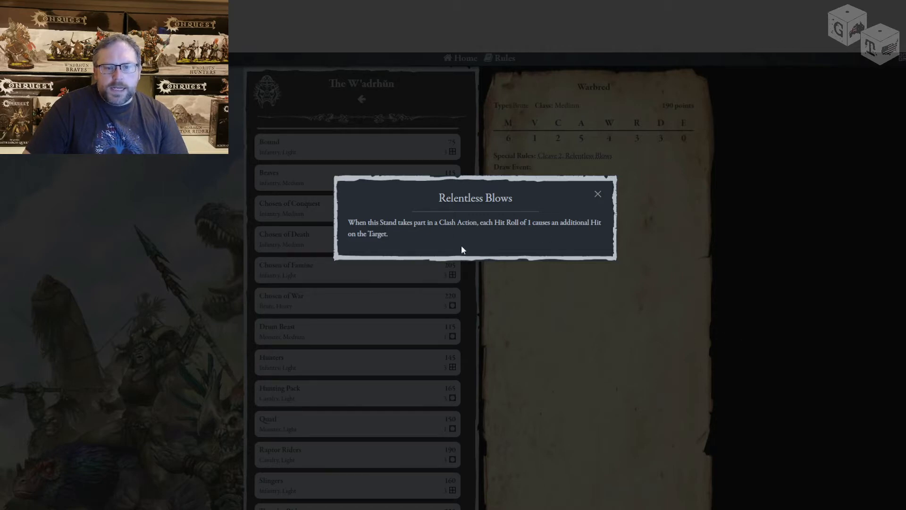
mouse_move(519, 238)
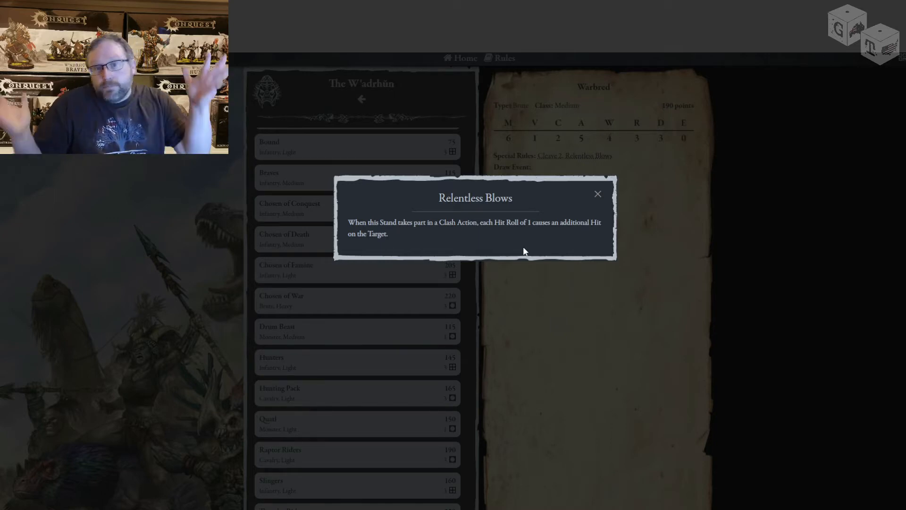
click(597, 193)
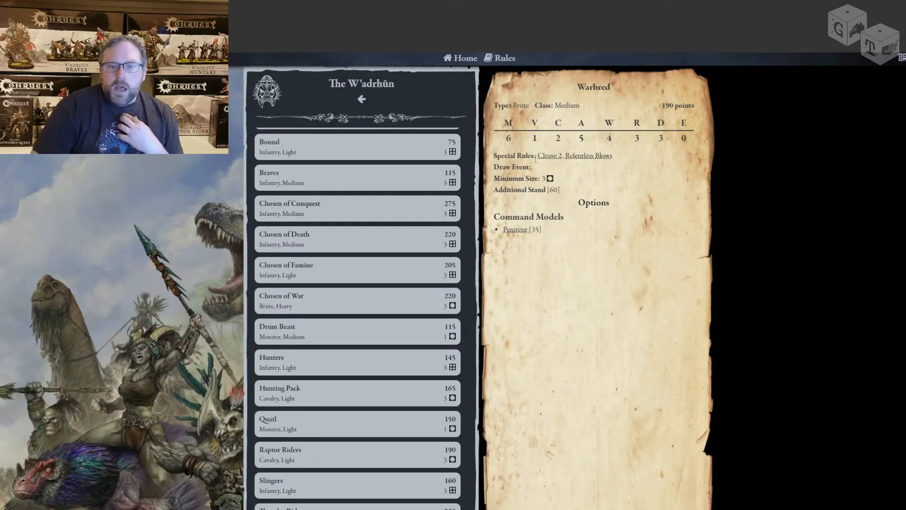
mouse_move(500, 202)
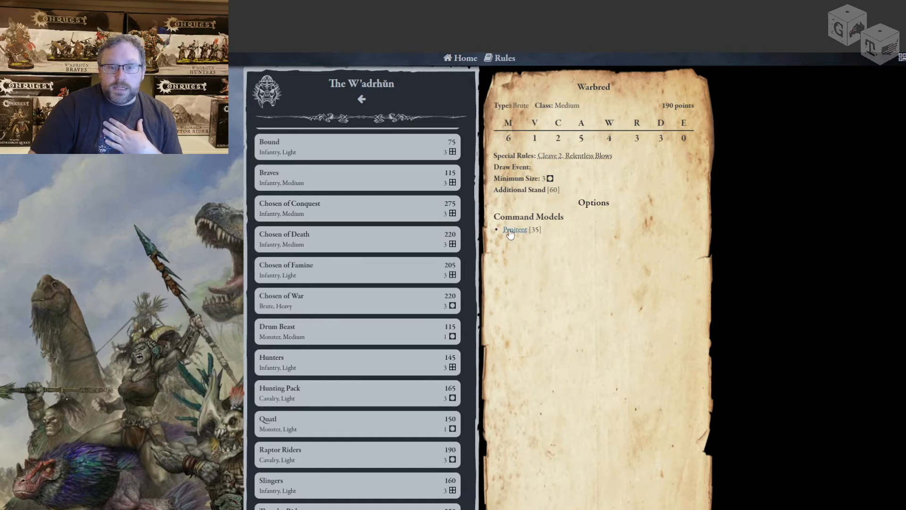
- Show the Penitent command model rule with its Burnout draw event expanded and 'Nothing happens.' highlighted
click(513, 229)
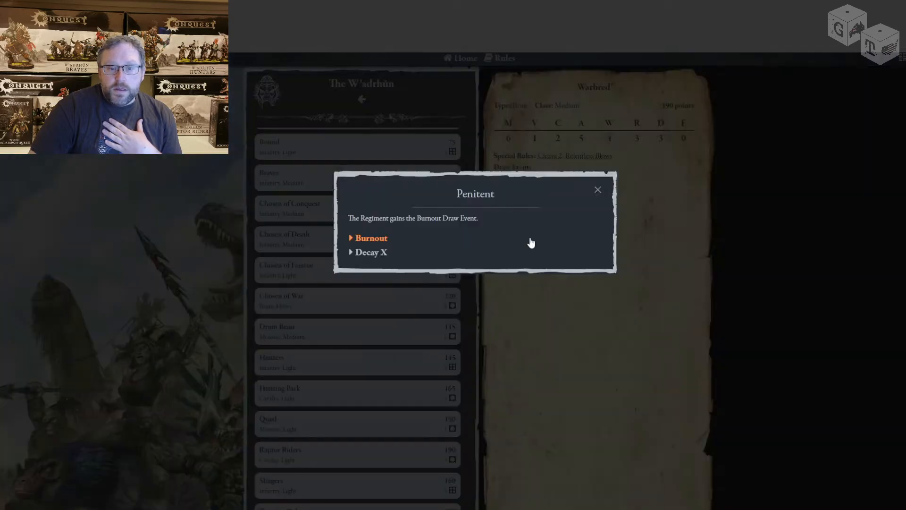
mouse_move(388, 226)
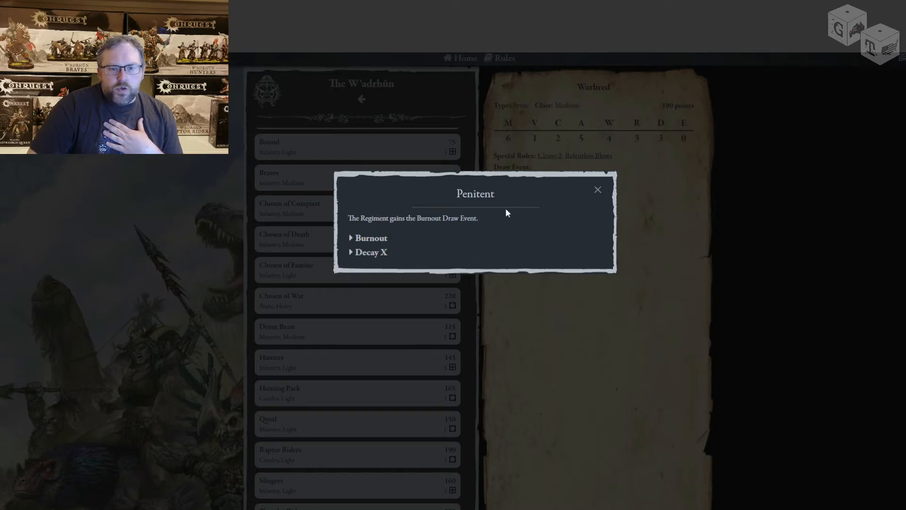
click(370, 238)
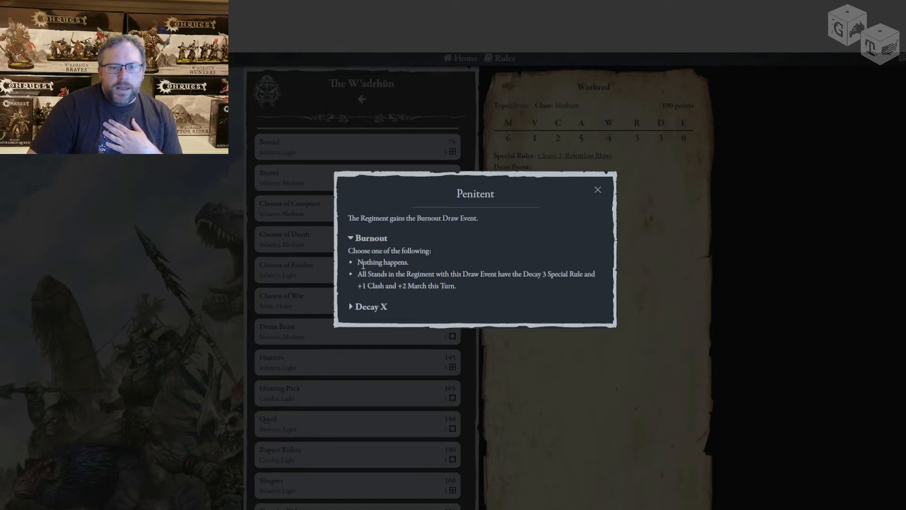
double_click(382, 262)
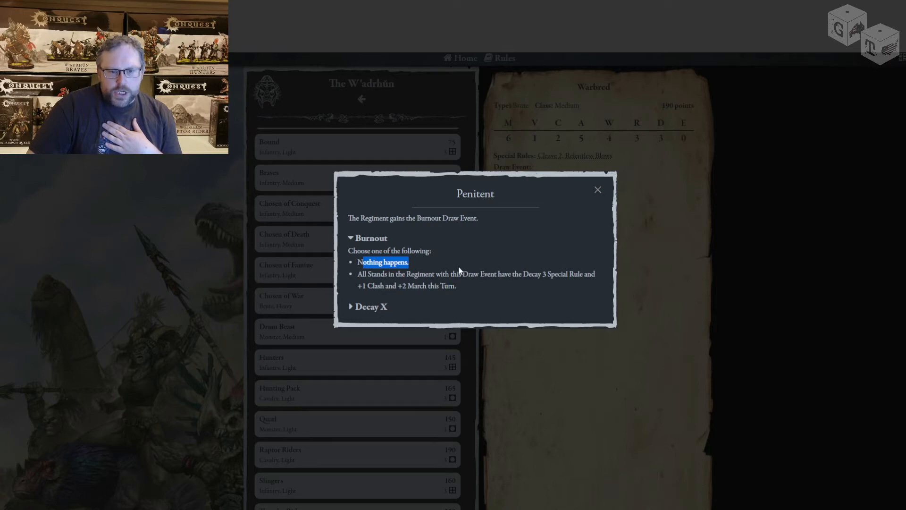
- Expand the Decay X rule details within the Penitent rule window
click(370, 306)
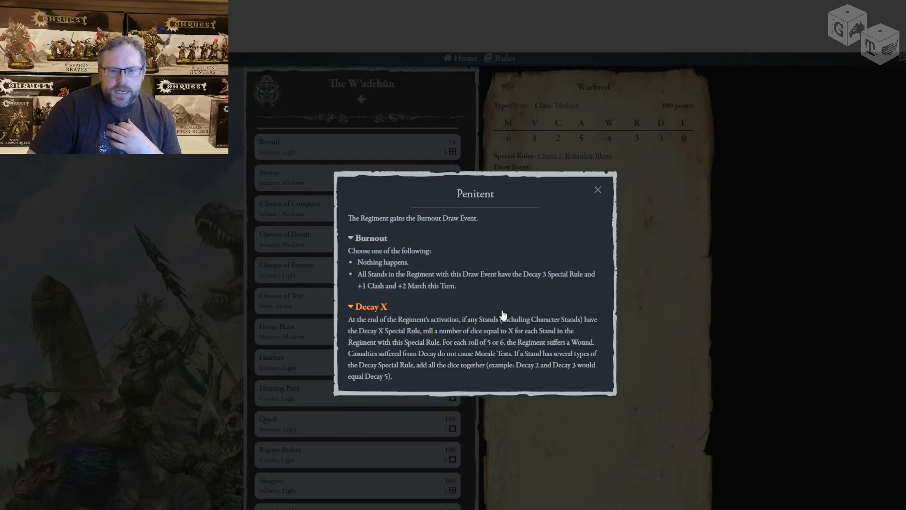
mouse_move(379, 340)
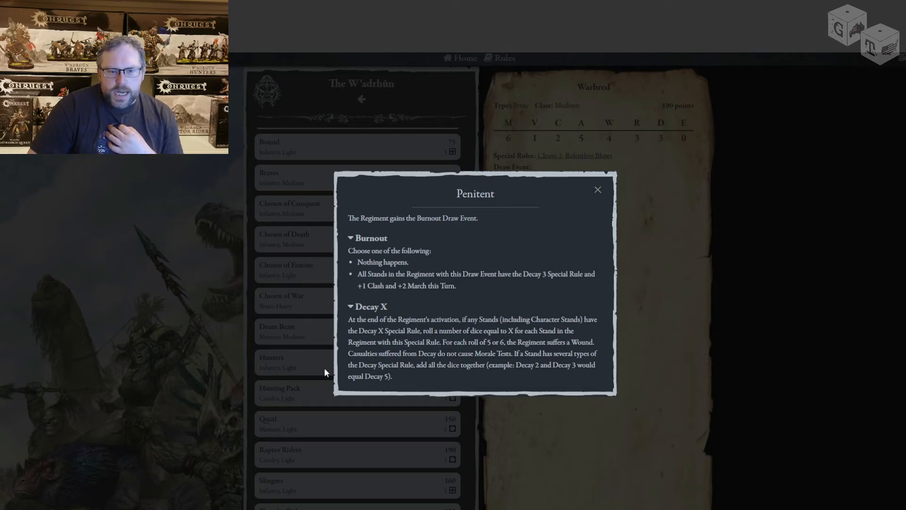
mouse_move(432, 348)
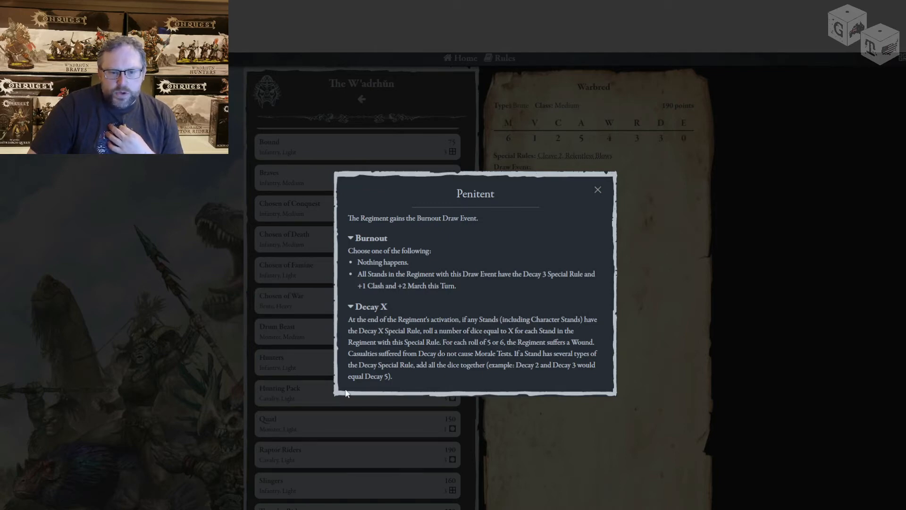
mouse_move(438, 362)
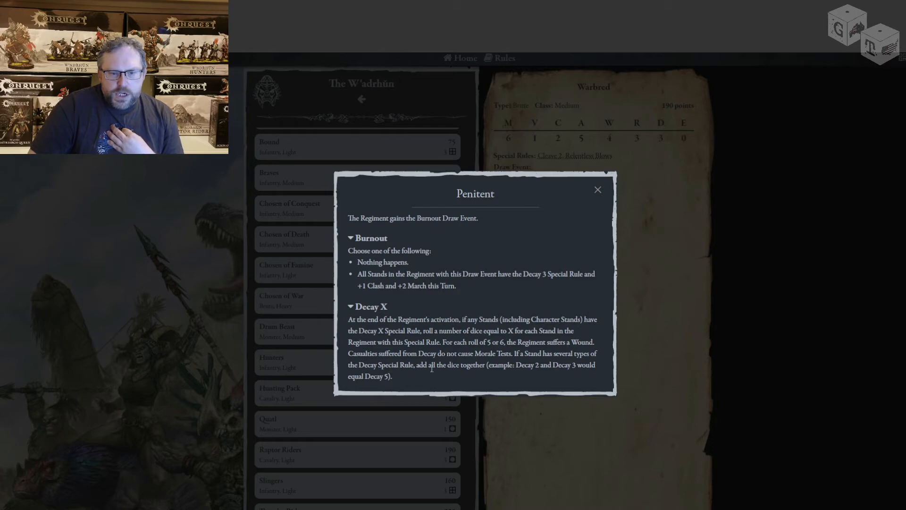
mouse_move(457, 376)
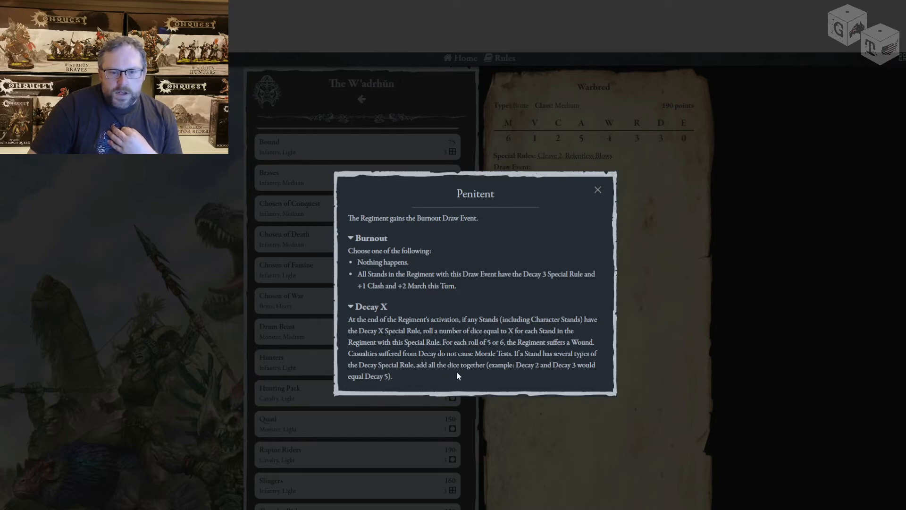
mouse_move(585, 380)
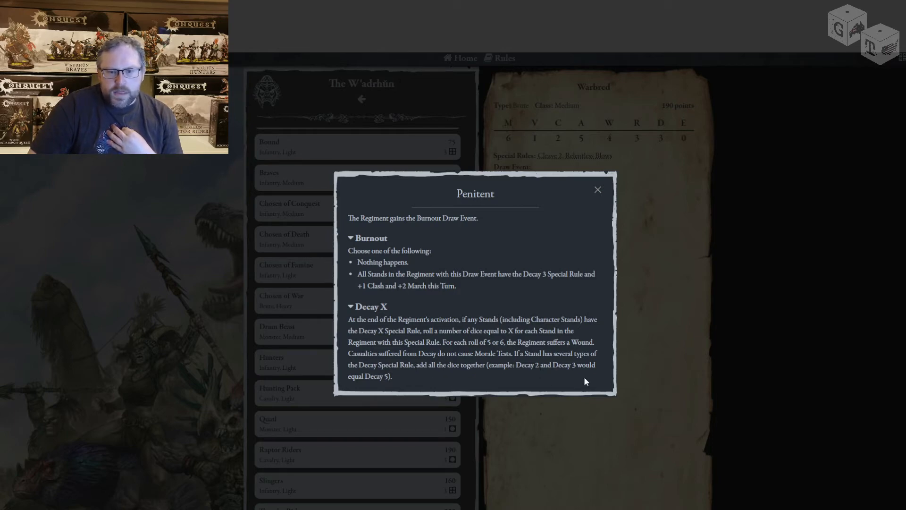
mouse_move(559, 380)
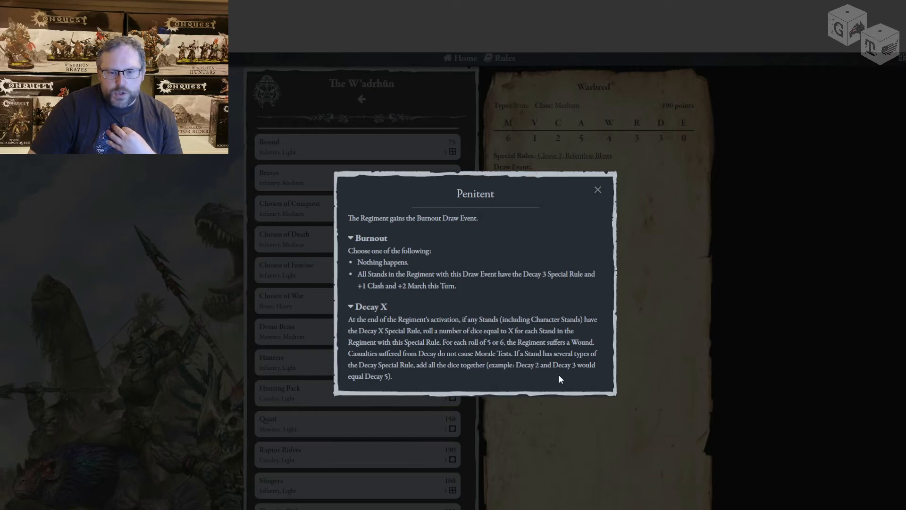
mouse_move(382, 374)
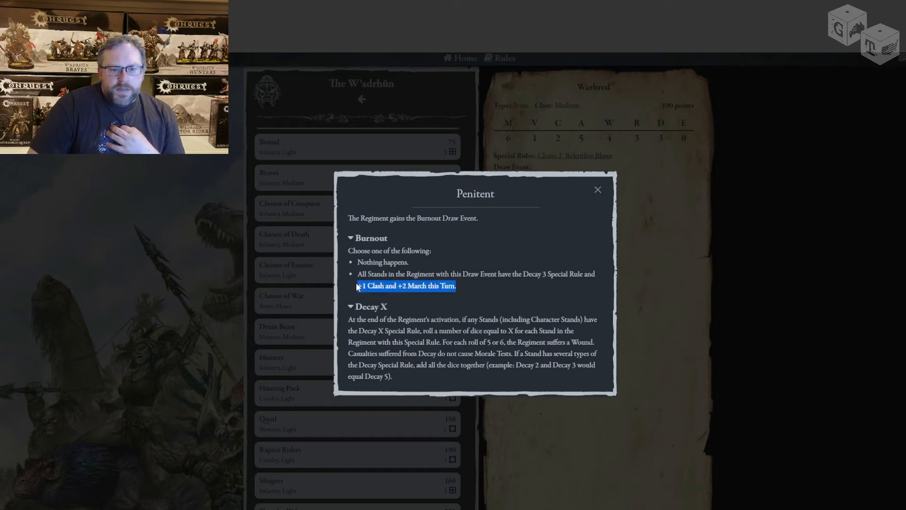
mouse_move(472, 303)
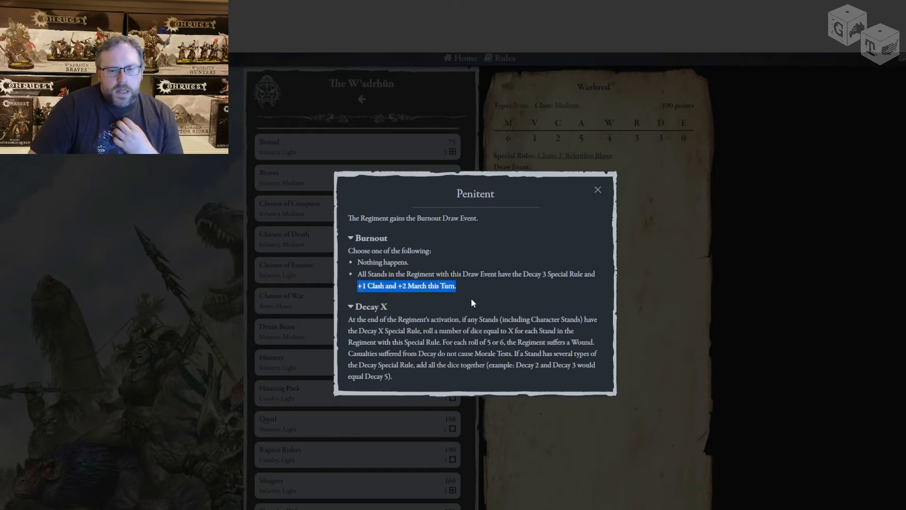
mouse_move(475, 302)
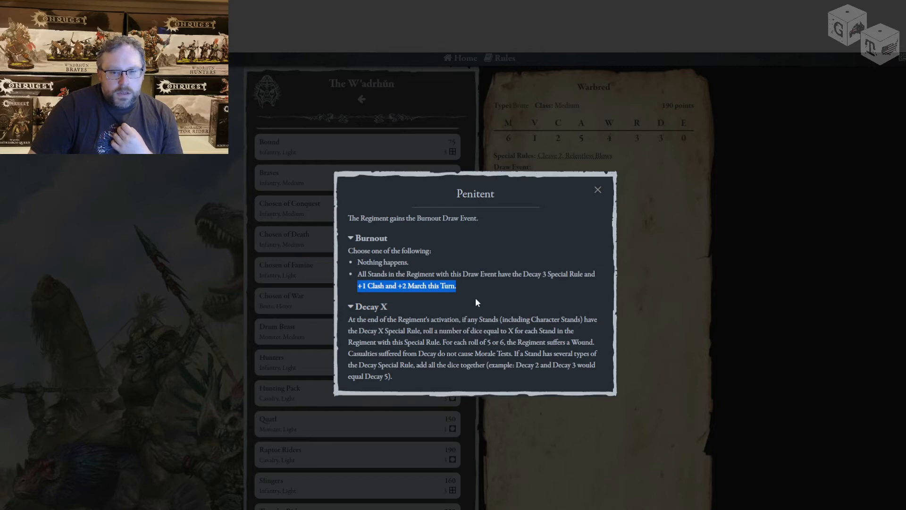
mouse_move(474, 324)
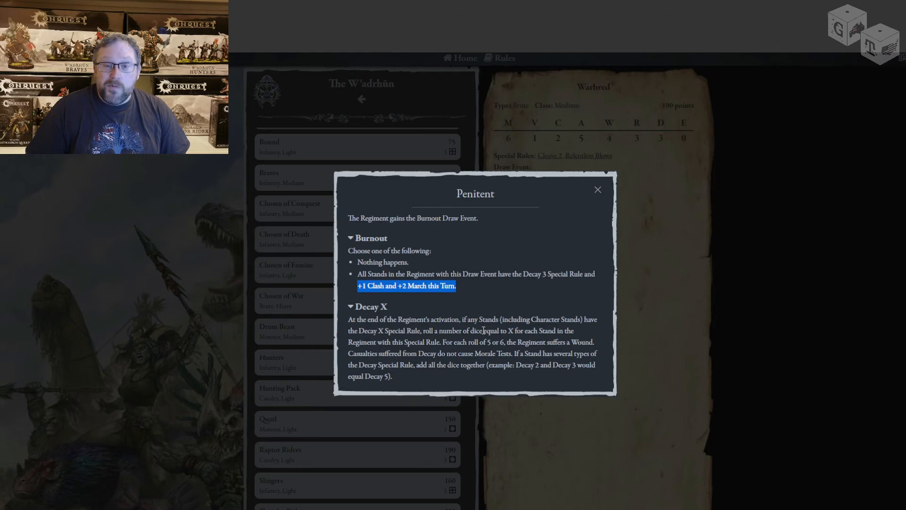
mouse_move(824, 59)
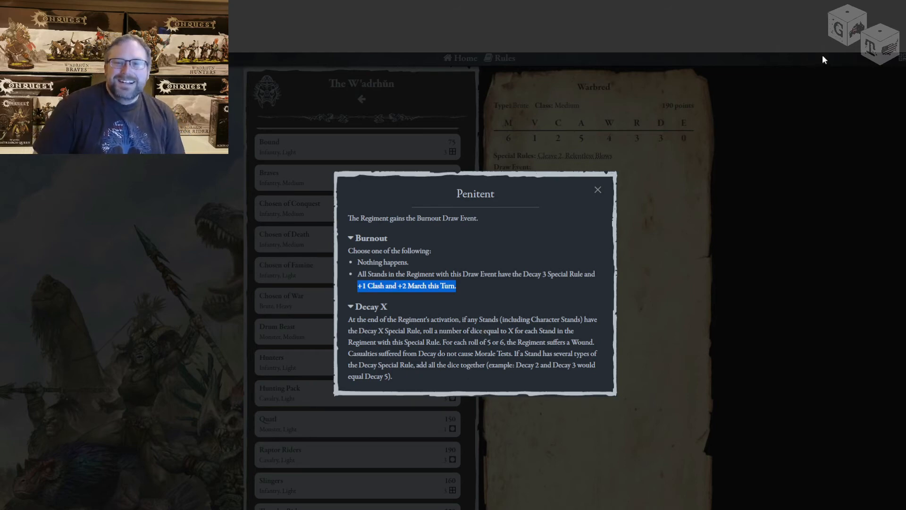
mouse_move(762, 356)
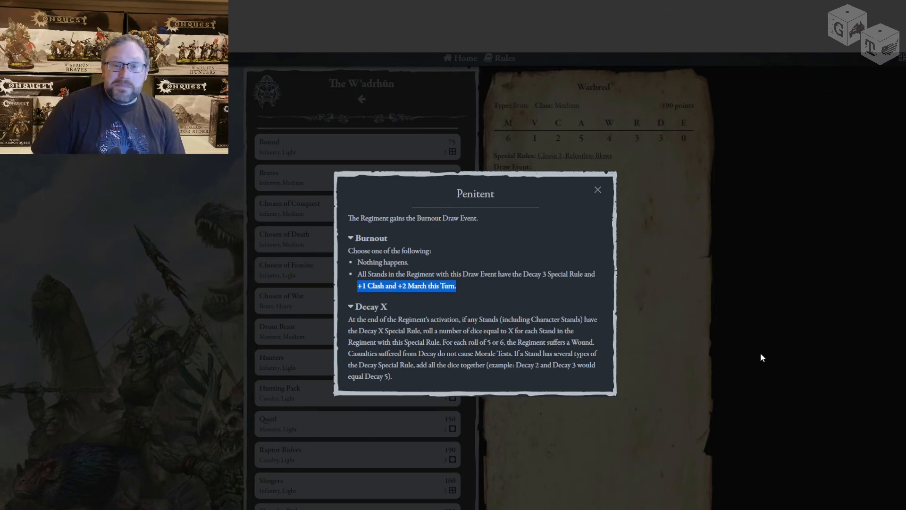